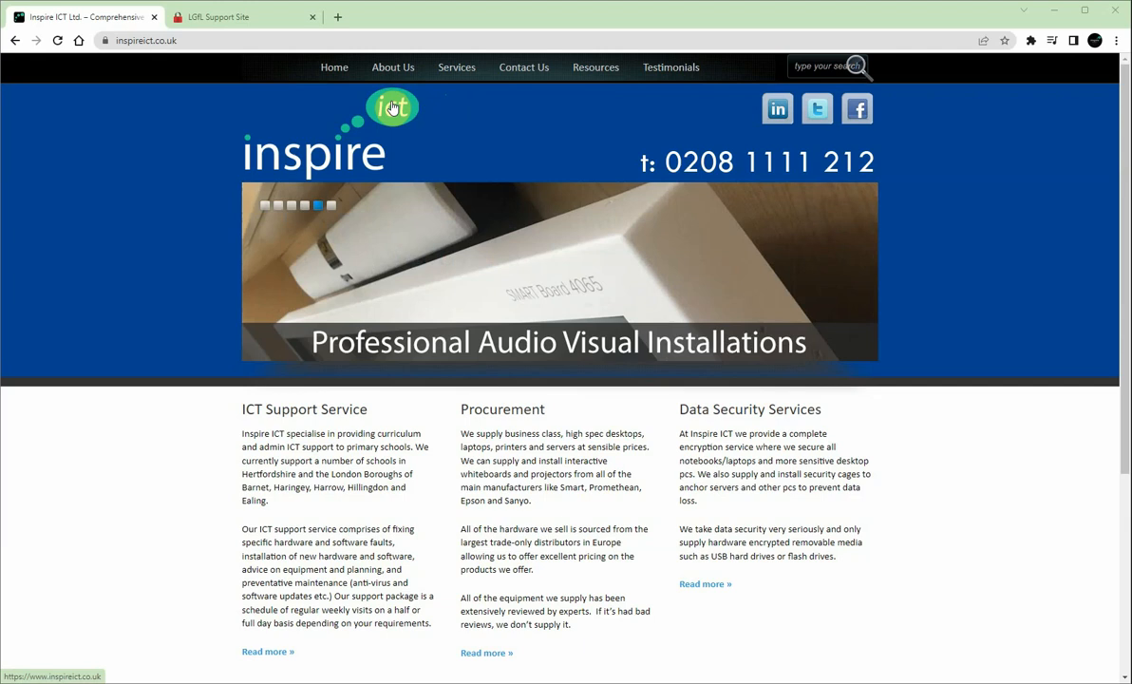
Switch to the LGfL Support Site and enter the secure staff login area
{"action": "left_click", "coordinate": [242, 16]}
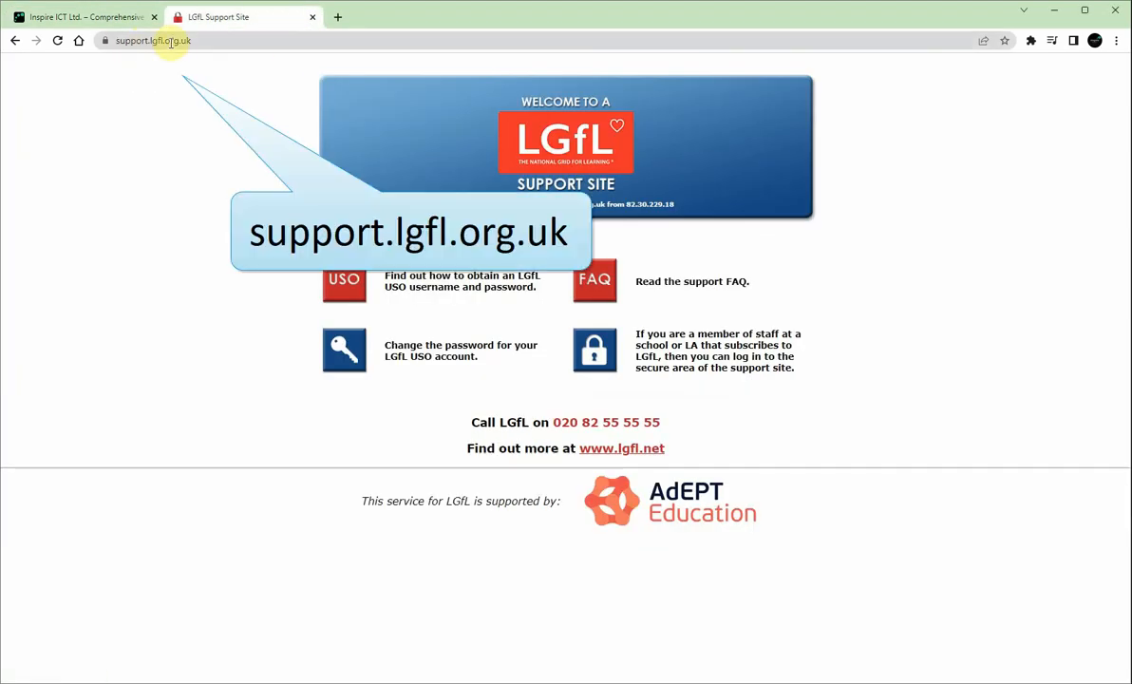
{"action": "mouse_move", "coordinate": [184, 117]}
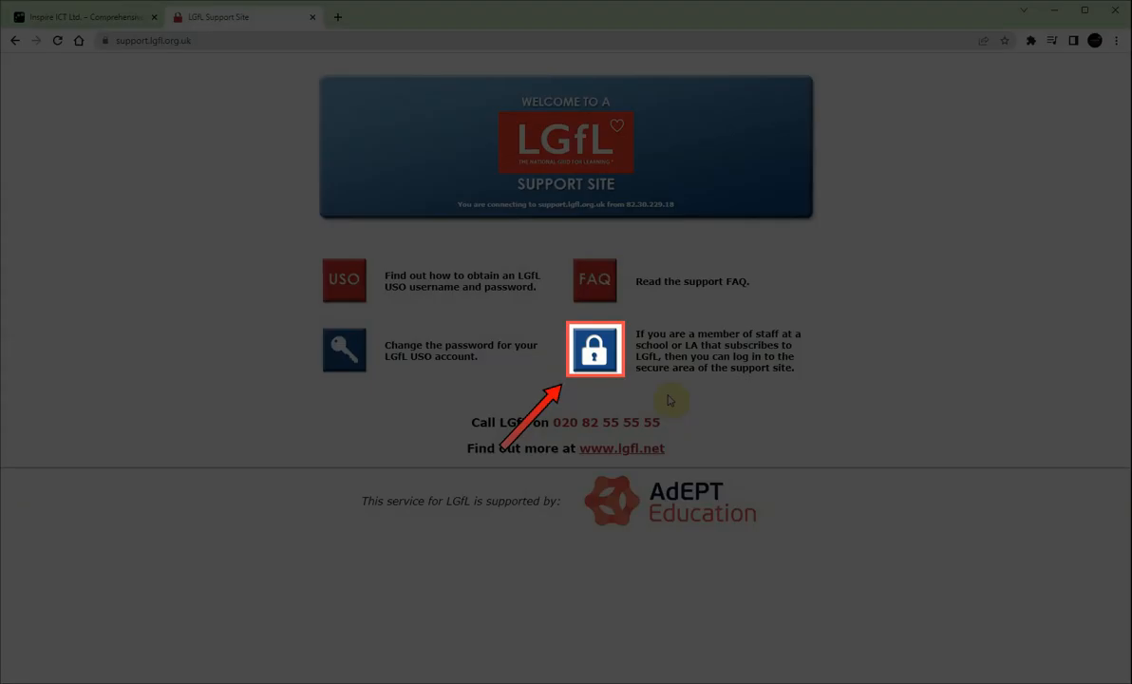
{"action": "mouse_move", "coordinate": [596, 348]}
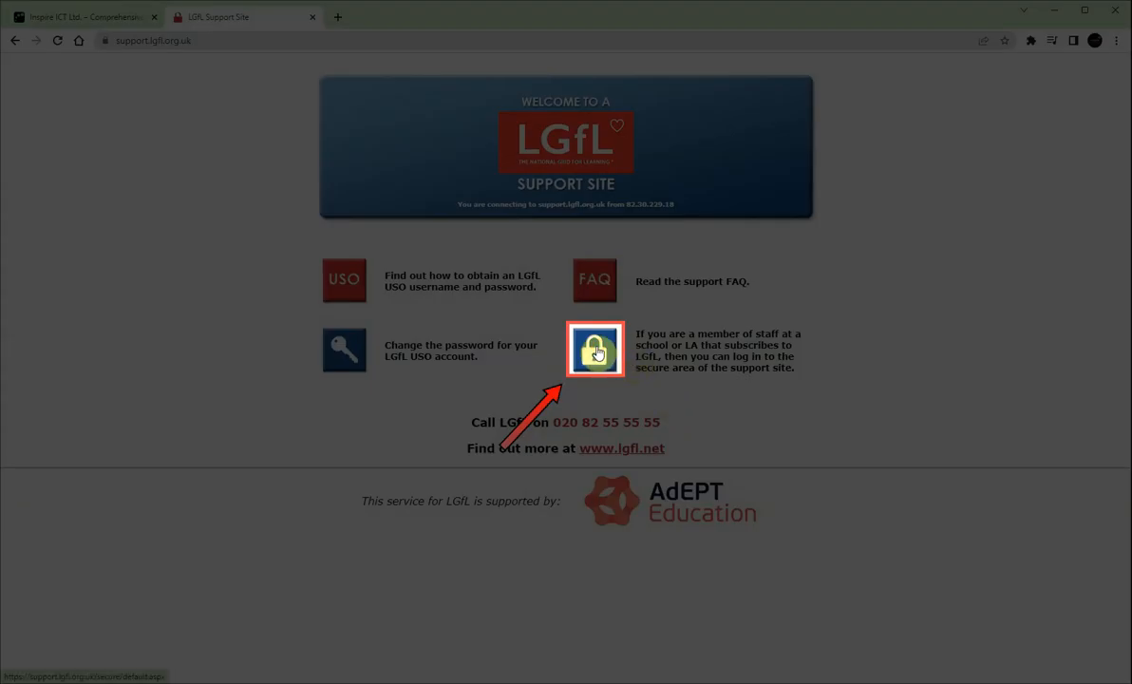
{"action": "left_click", "coordinate": [596, 350]}
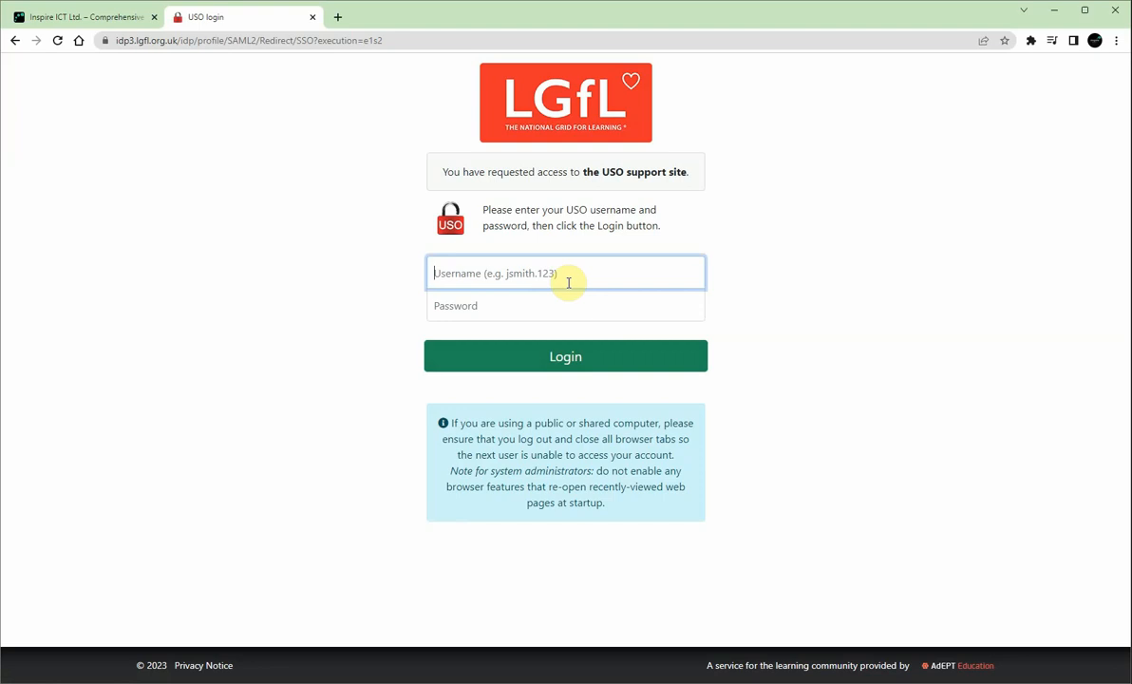
Log in to USO with the username and password
{"action": "type", "text": "a"}
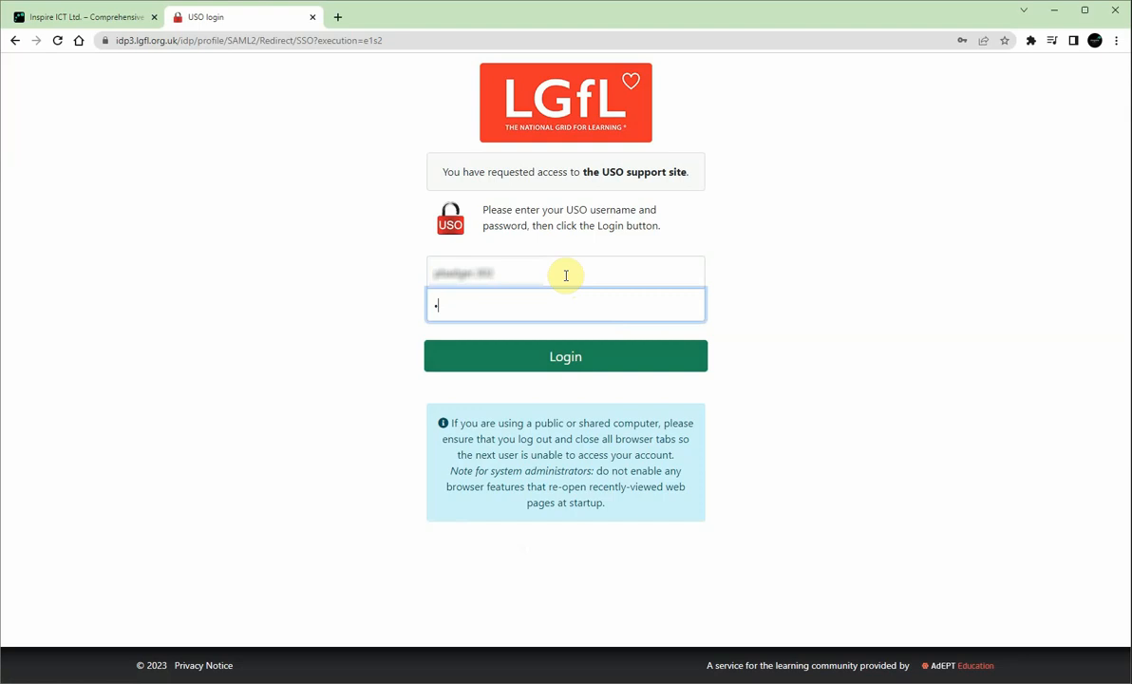
{"action": "type", "text": "password"}
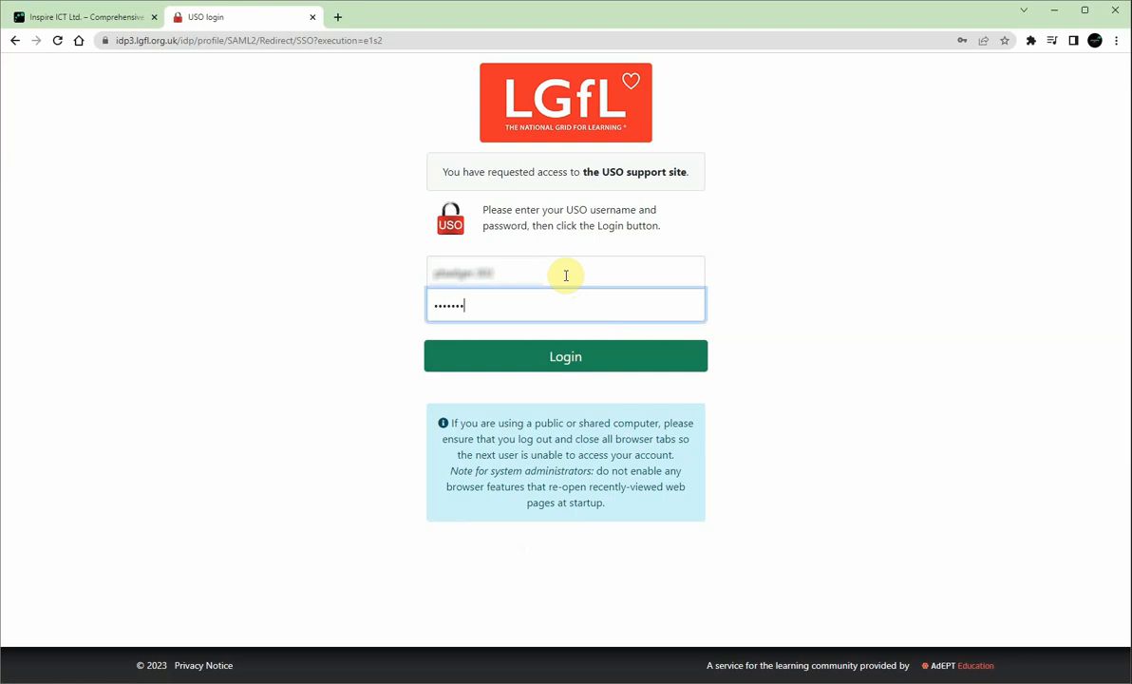
{"action": "left_click", "coordinate": [565, 356]}
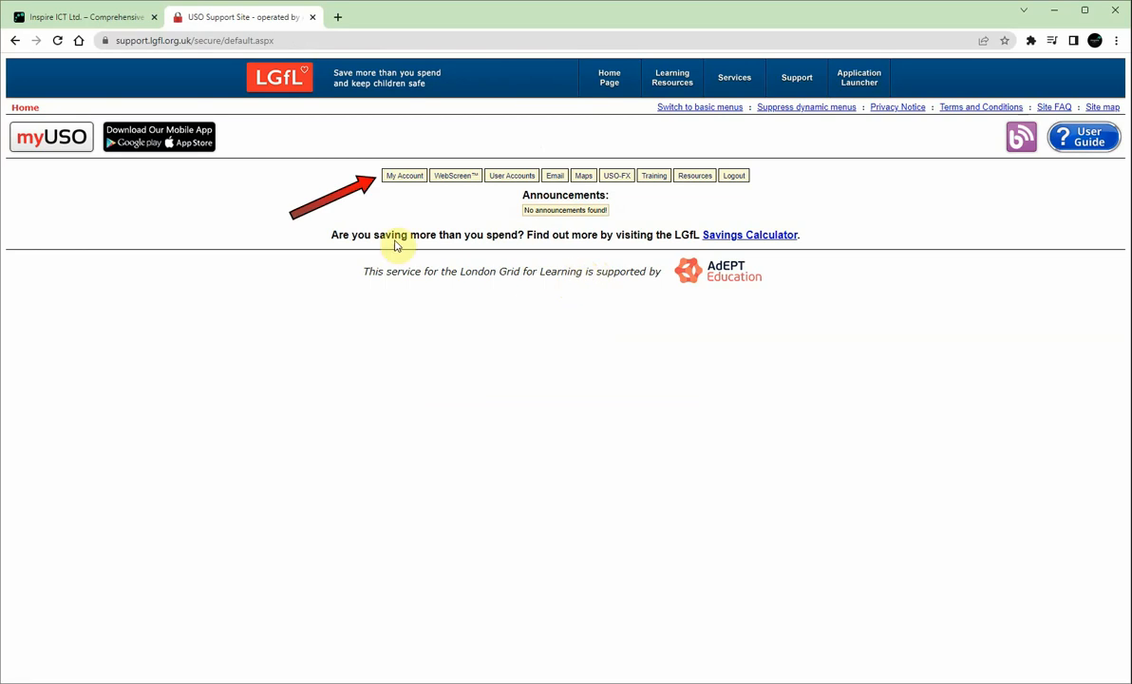
Choose Register OTP from the My Account menu
{"action": "left_click", "coordinate": [404, 174]}
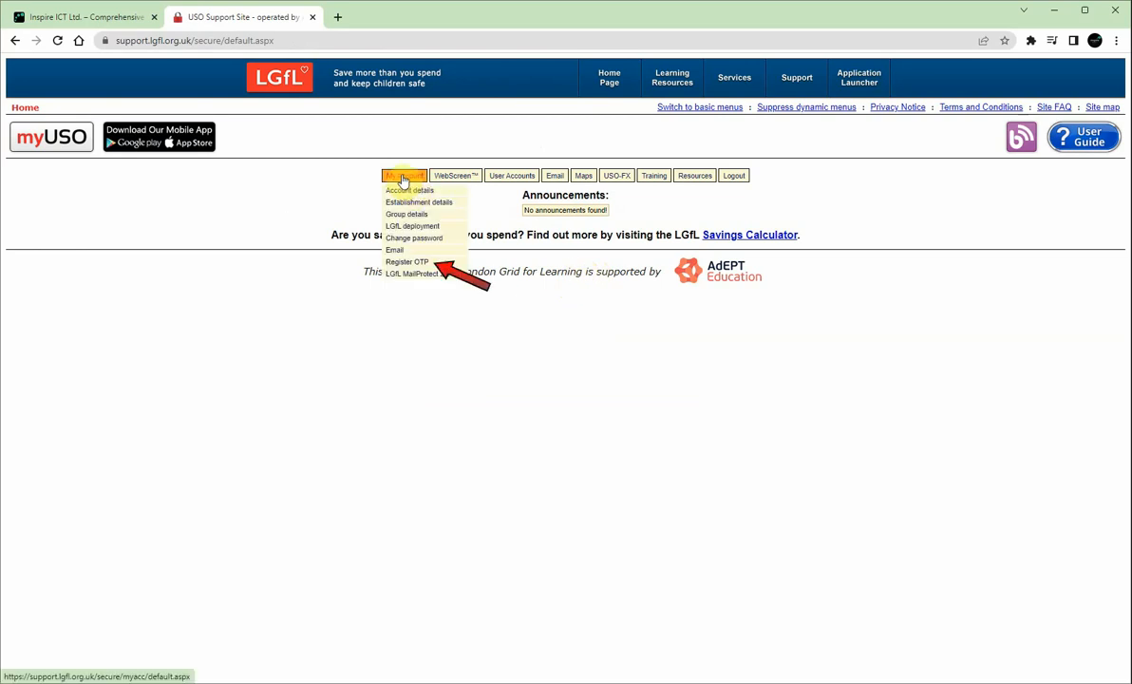
{"action": "mouse_move", "coordinate": [407, 263]}
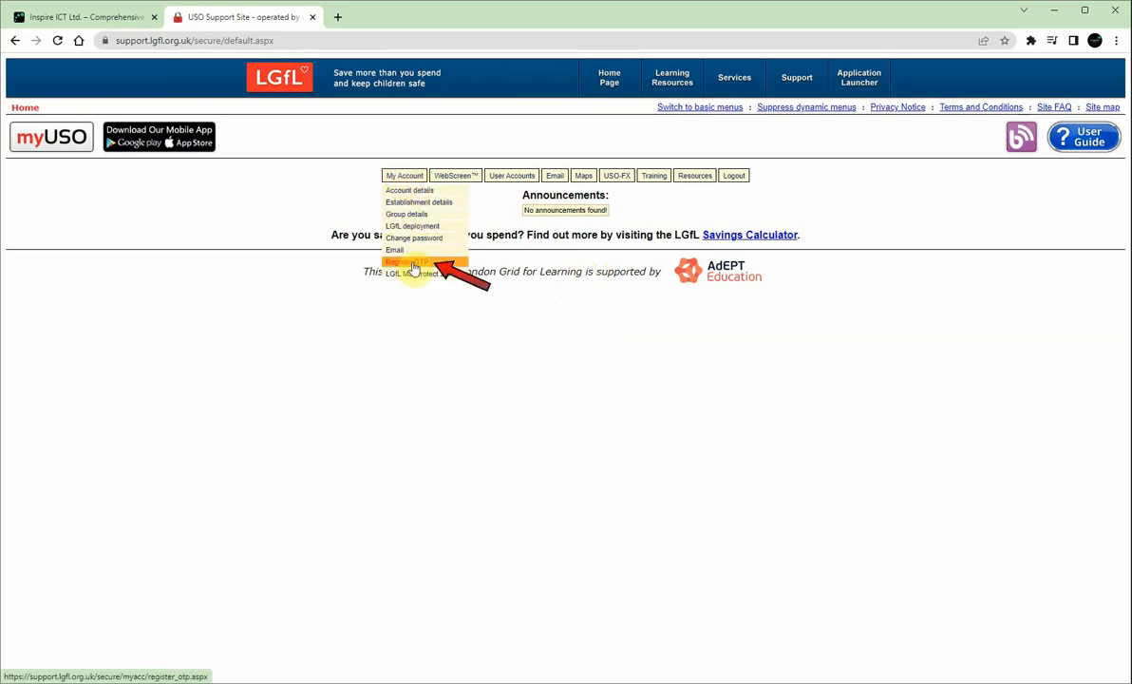
{"action": "left_click", "coordinate": [407, 262]}
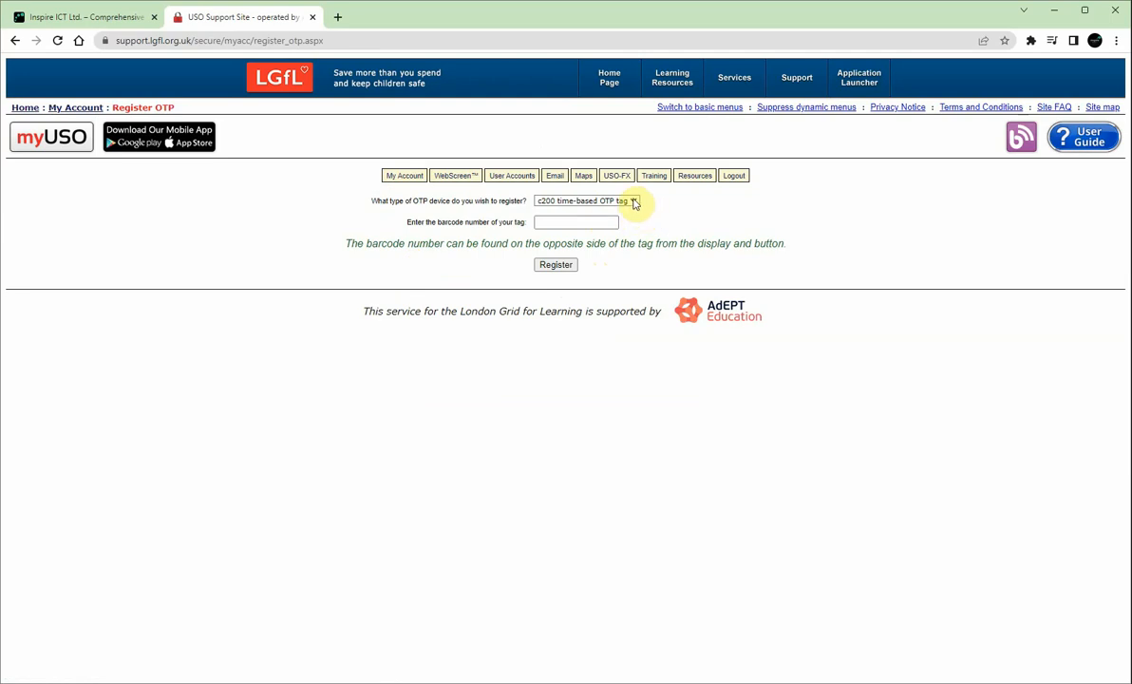
Register a Soft OTP tag as the OTP device type
{"action": "left_click", "coordinate": [634, 200]}
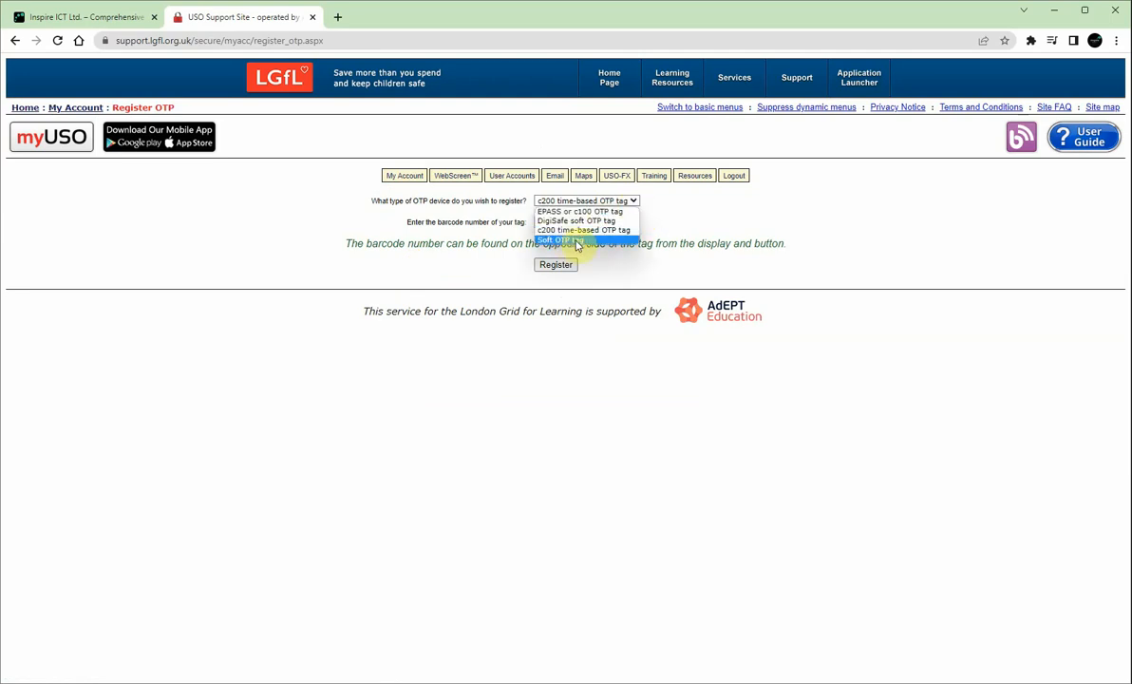
{"action": "left_click", "coordinate": [573, 239]}
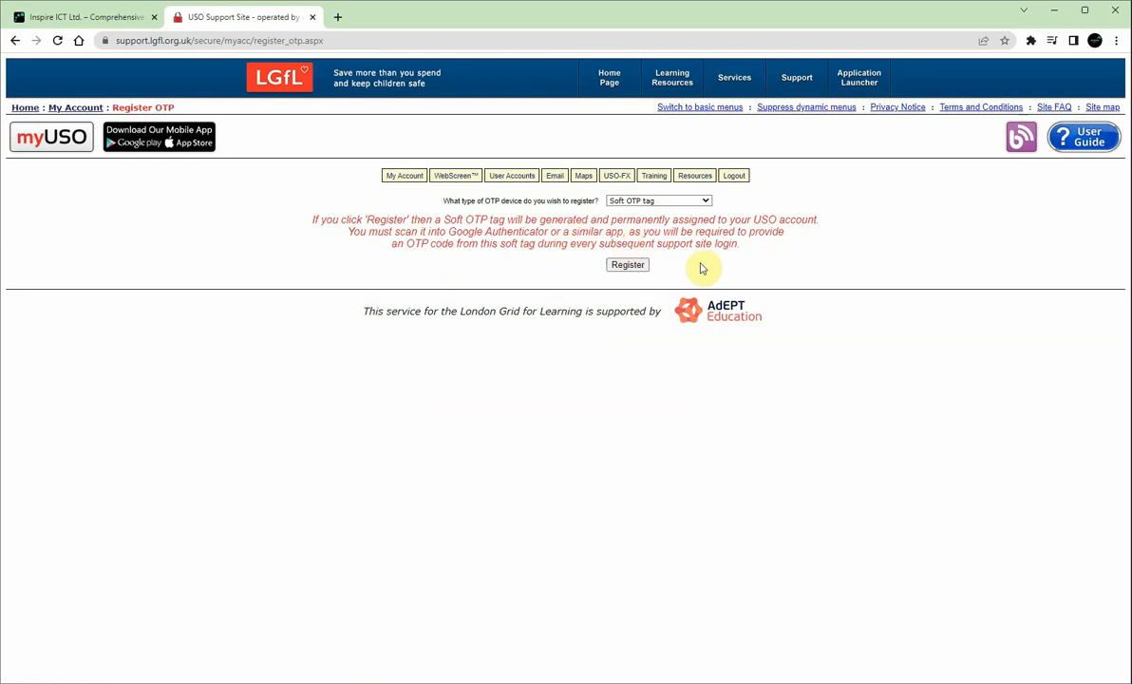
{"action": "left_click", "coordinate": [627, 264]}
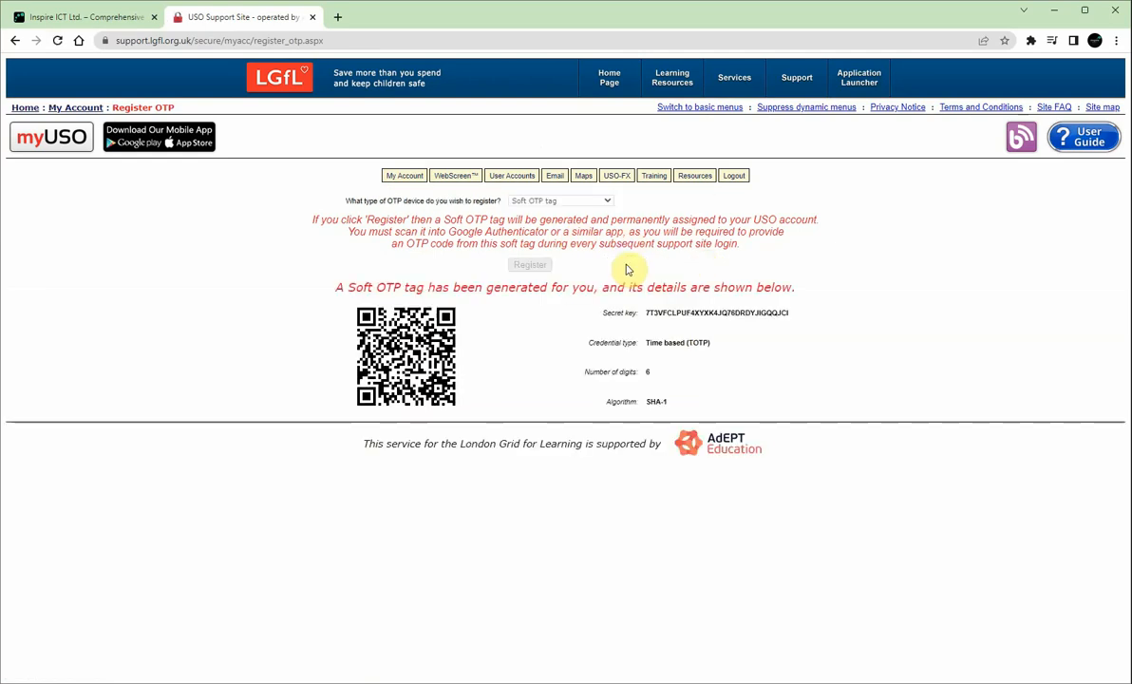